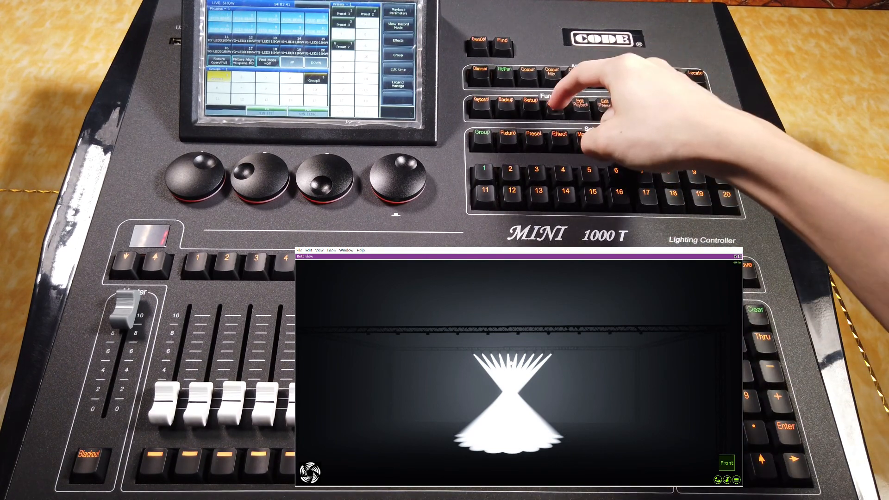
Bring up the Cue/Memory Program screen via Save to Cue
click(556, 104)
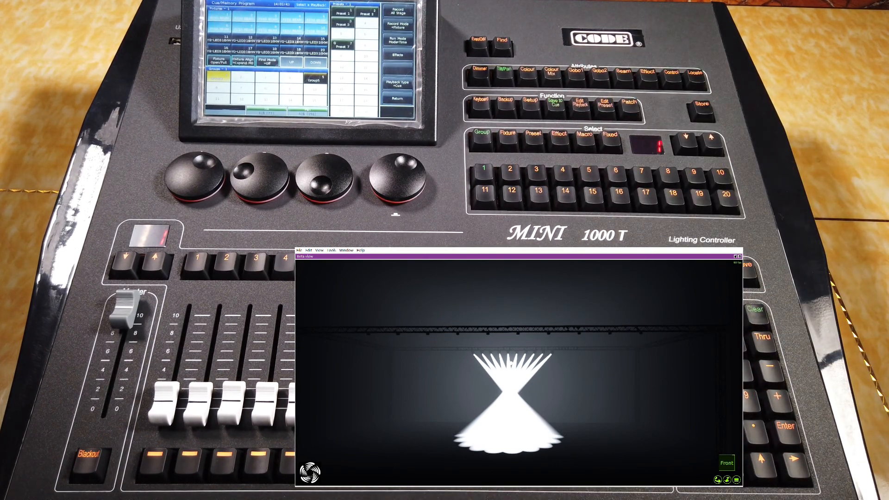